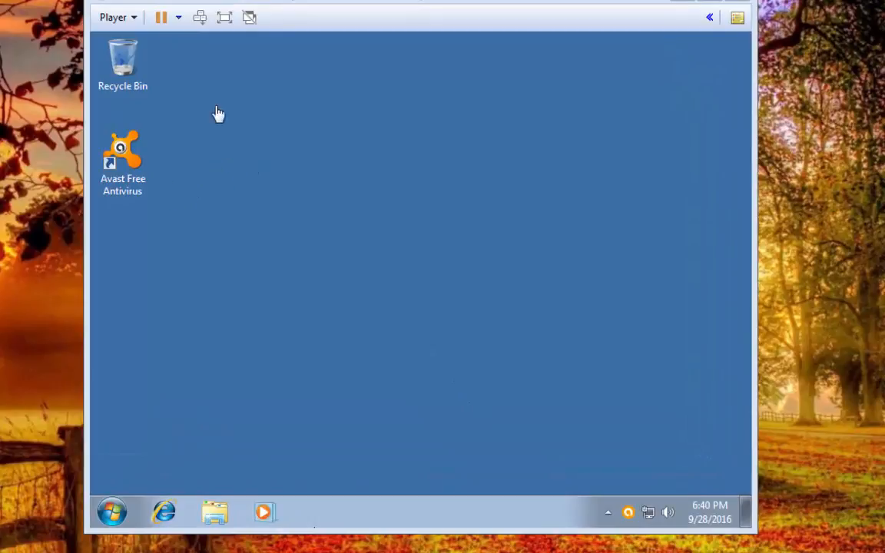
mouse_move(146, 169)
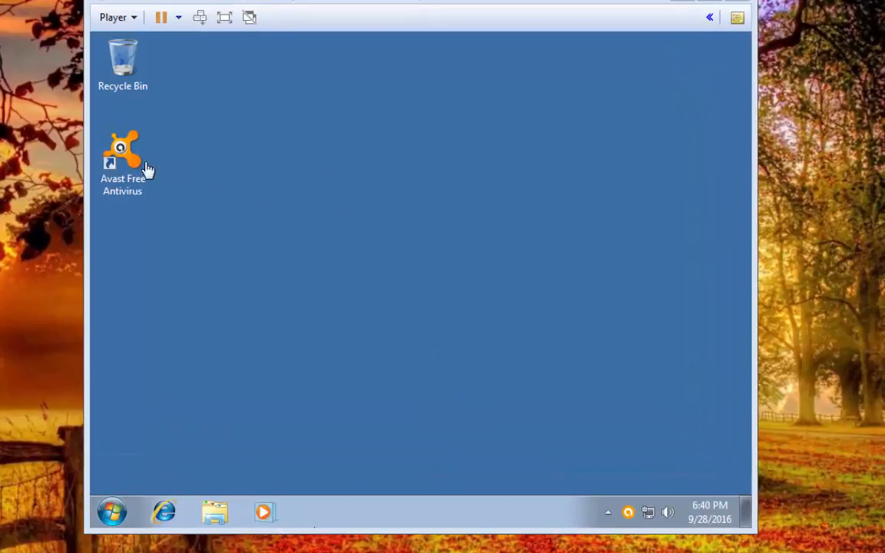
mouse_move(177, 202)
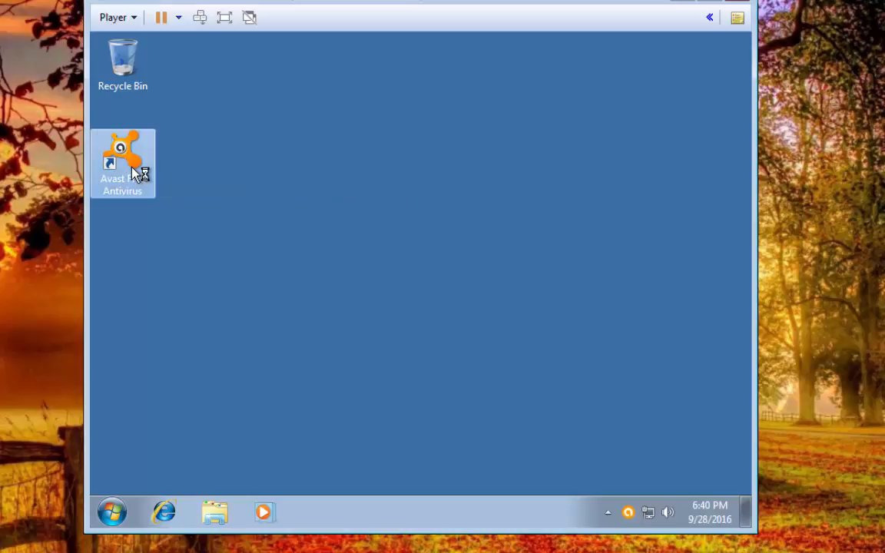
mouse_move(280, 287)
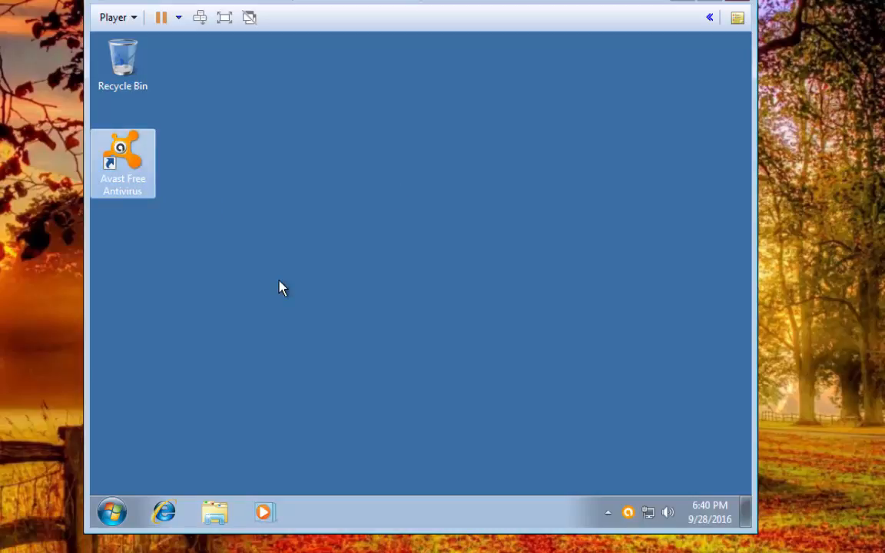
- Launch Avast Free Antivirus from its desktop shortcut to show the protected home screen
double_click(122, 163)
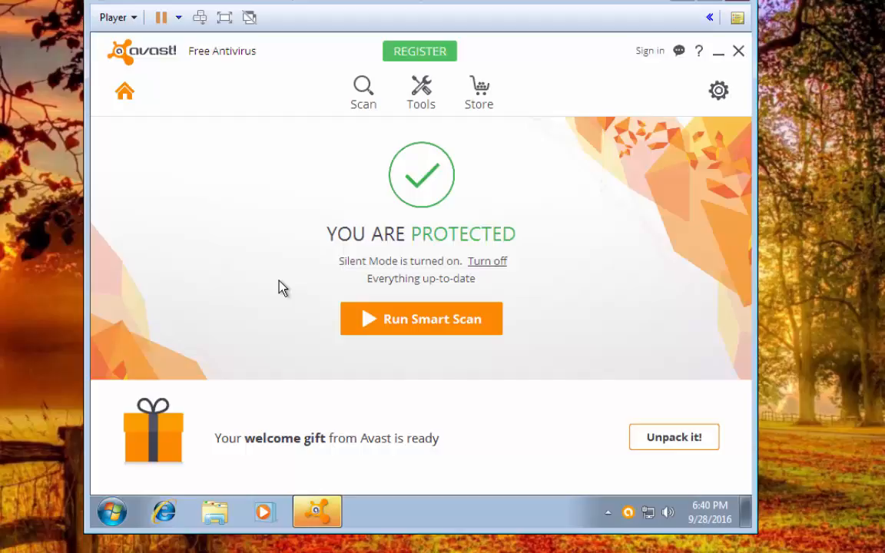
mouse_move(582, 467)
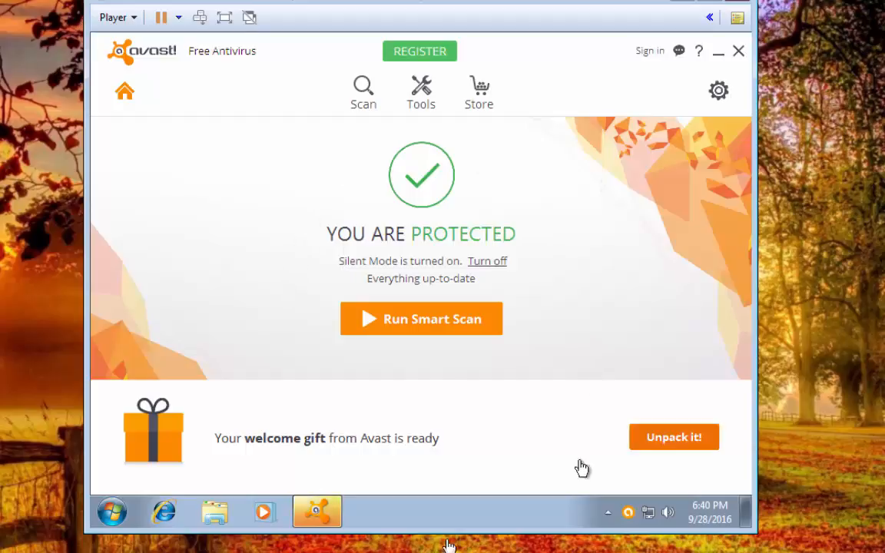
mouse_move(396, 170)
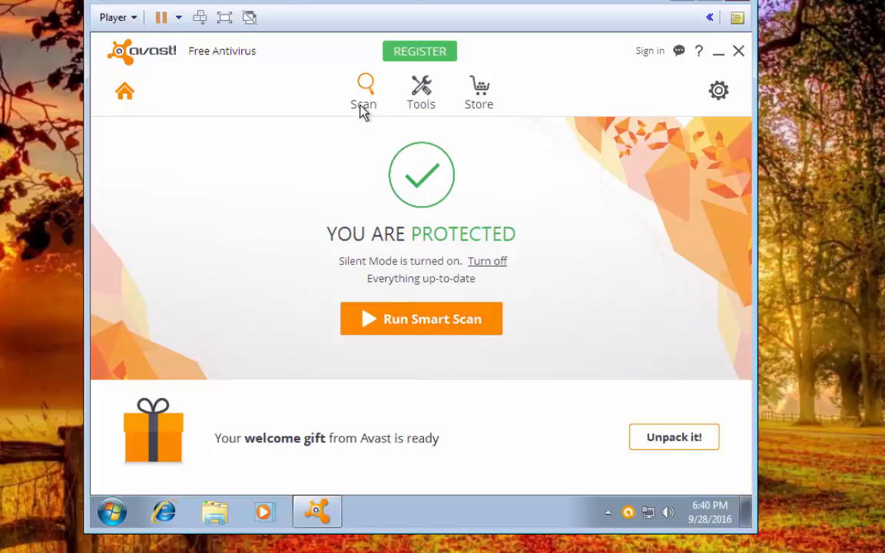
mouse_move(479, 90)
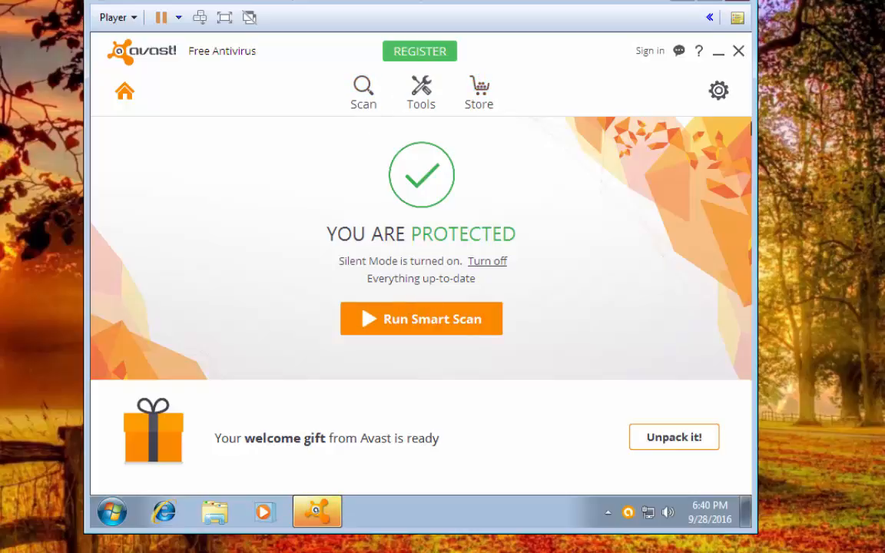
mouse_move(380, 91)
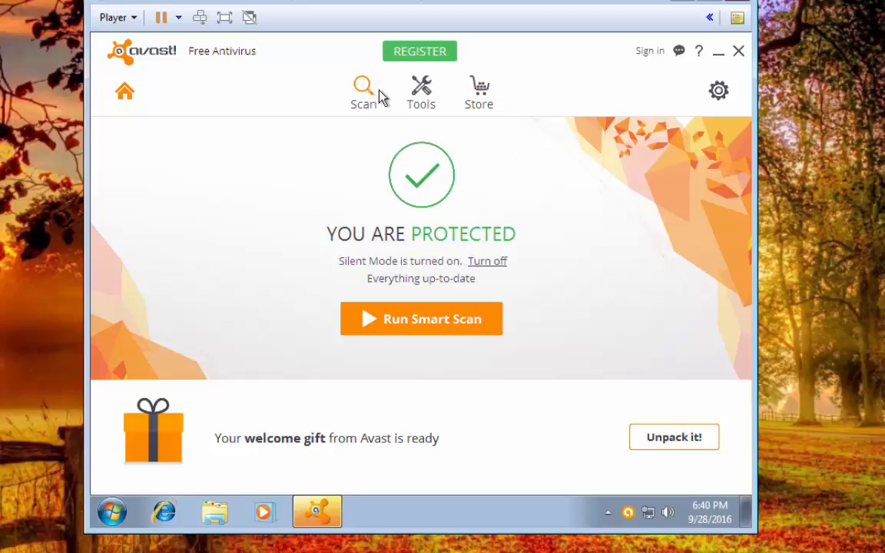
- Go to the Scan for viruses page and expand the scan-type dropdown
click(363, 90)
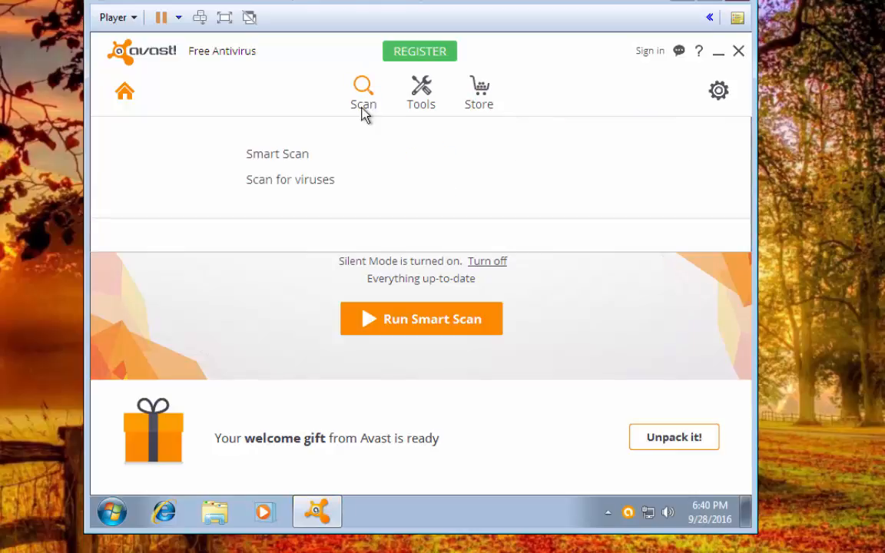
mouse_move(291, 179)
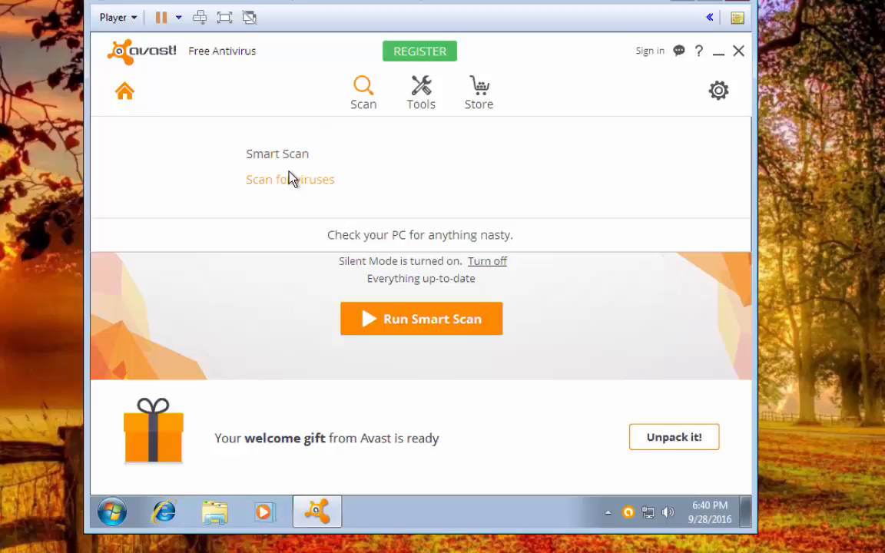
mouse_move(290, 212)
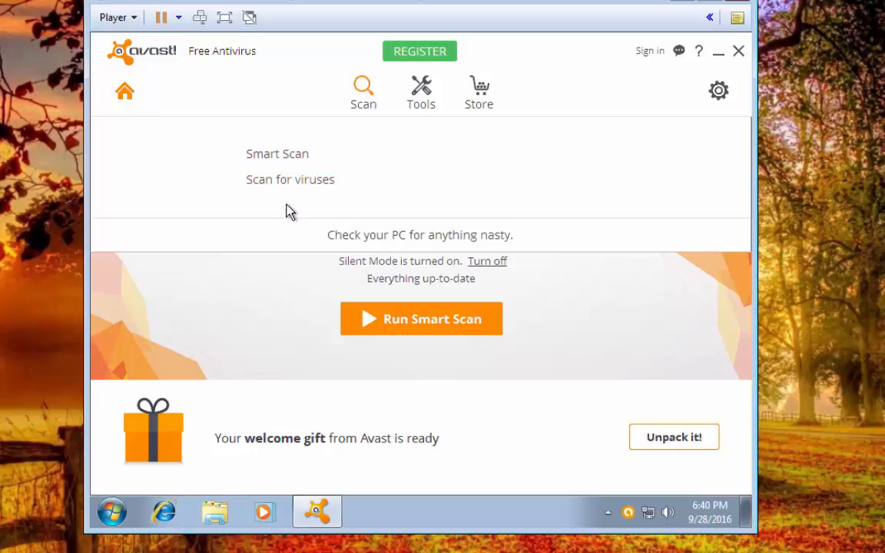
mouse_move(290, 179)
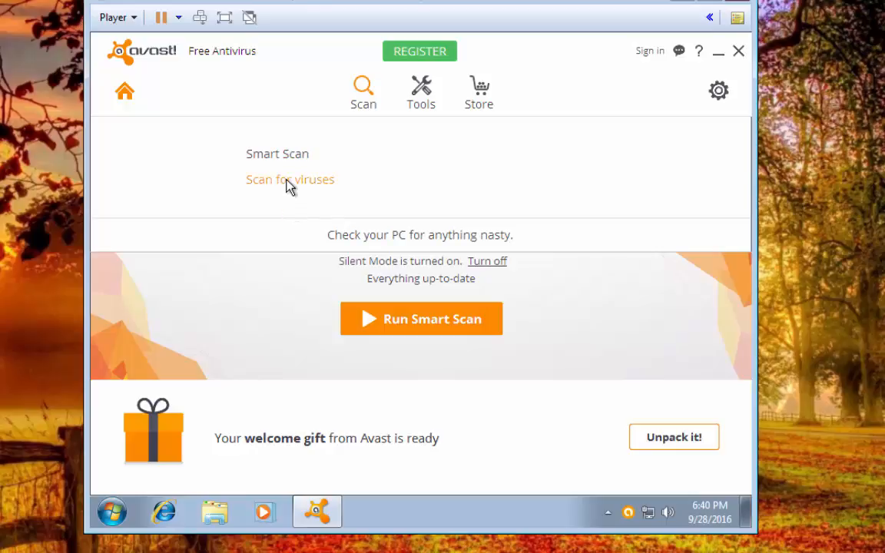
click(289, 179)
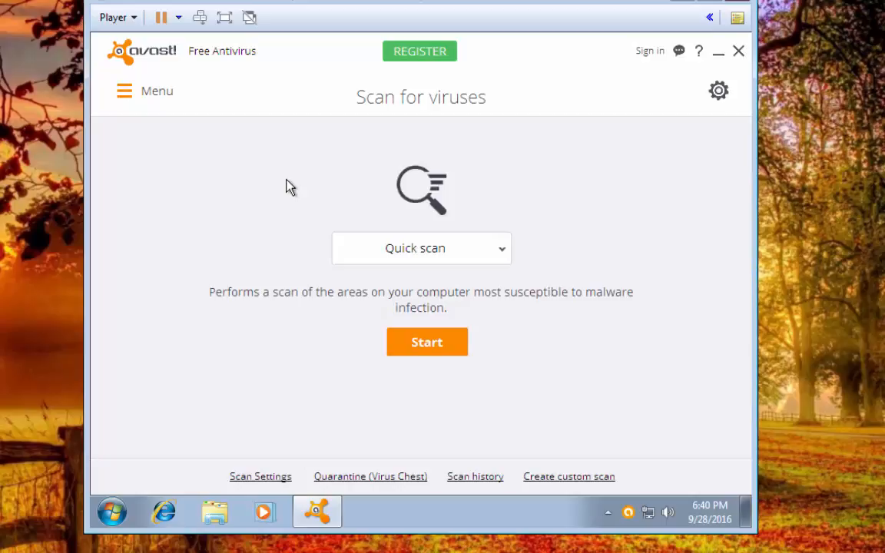
mouse_move(392, 255)
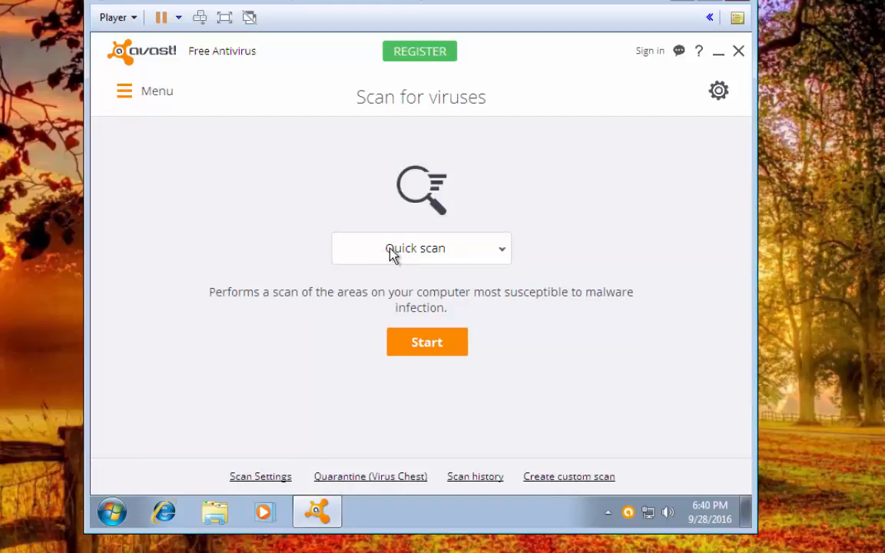
click(421, 247)
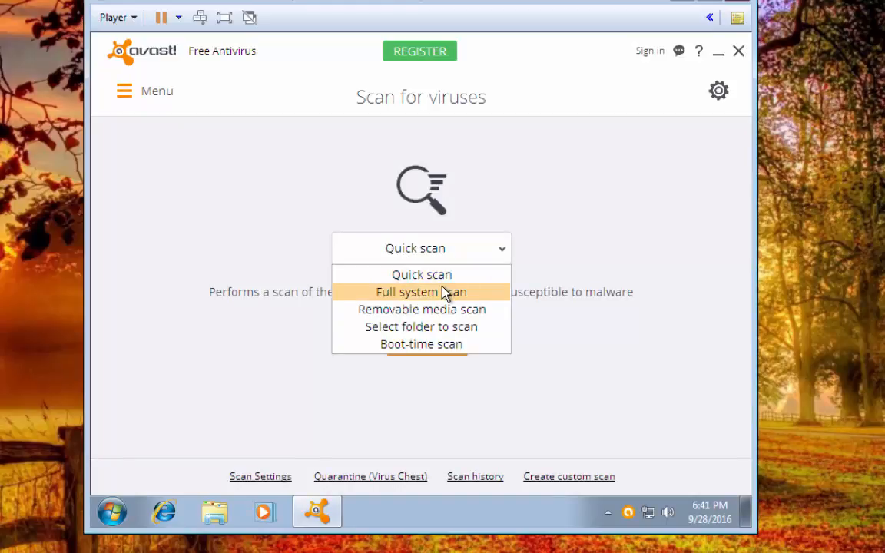
mouse_move(443, 305)
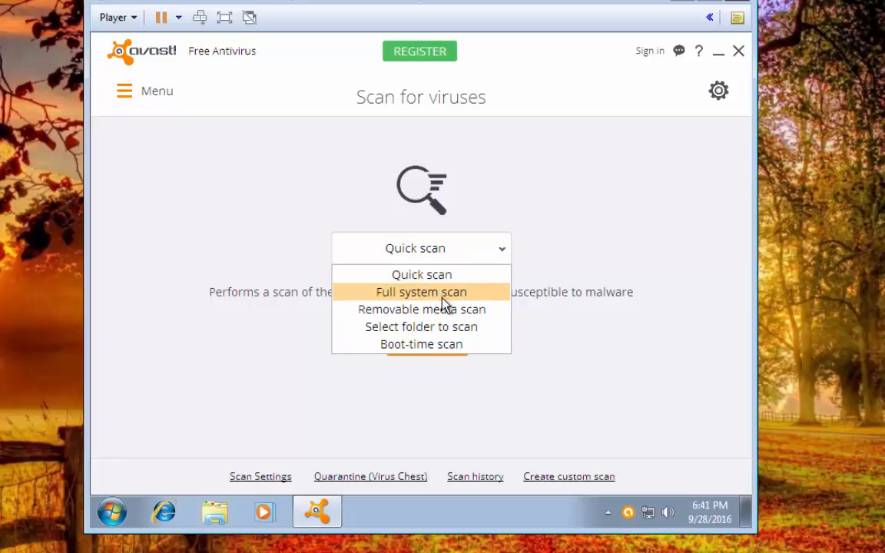
mouse_move(421, 309)
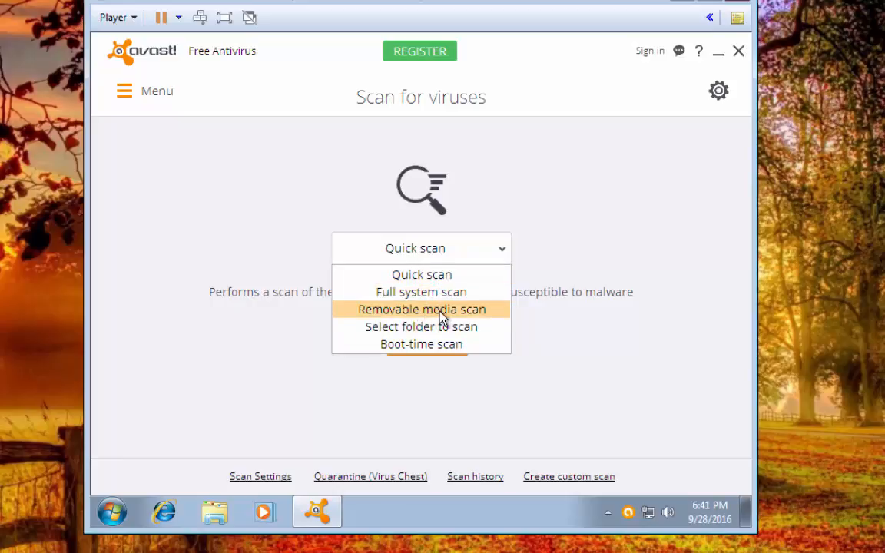
mouse_move(461, 327)
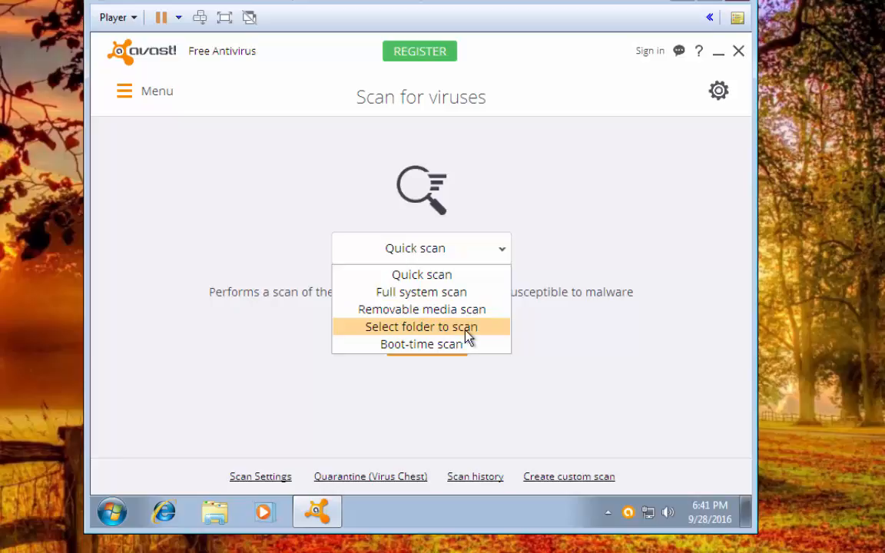
mouse_move(421, 344)
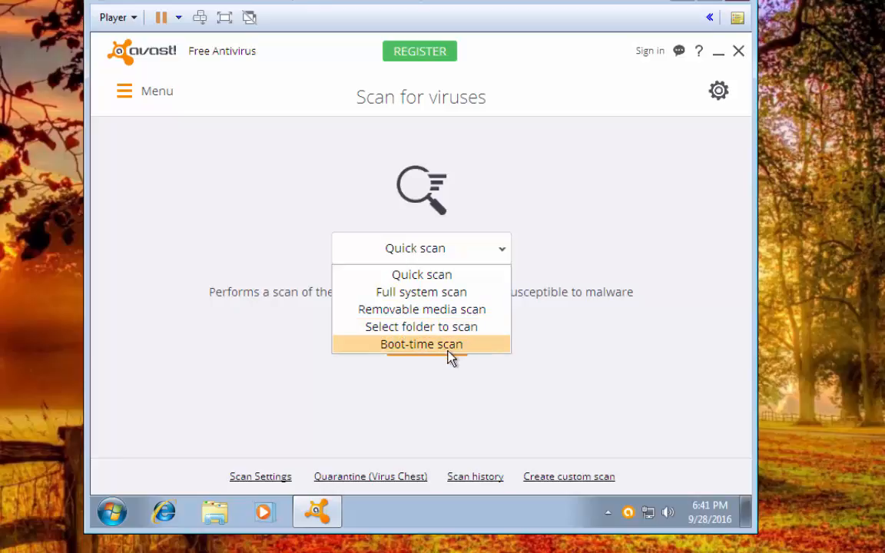
mouse_move(441, 351)
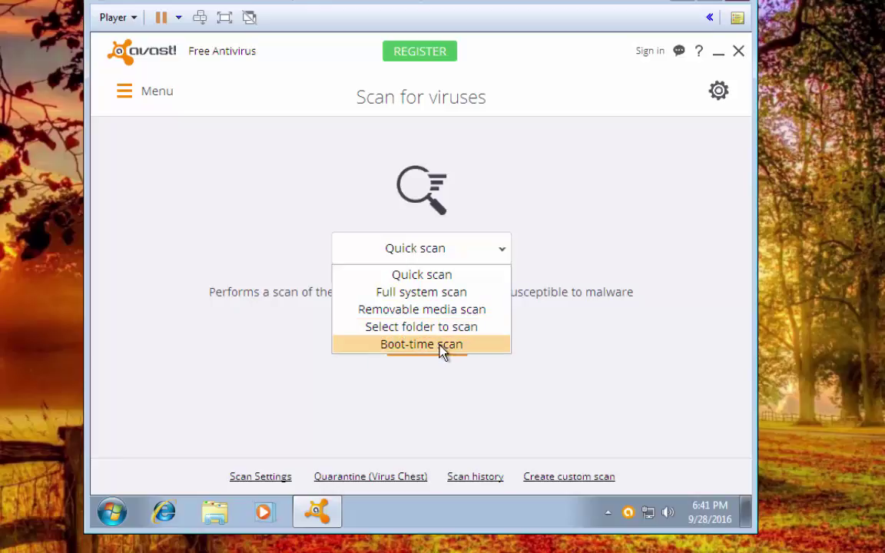
- Choose Boot-time scan and start it, triggering the 40 MB component download prompt
click(421, 344)
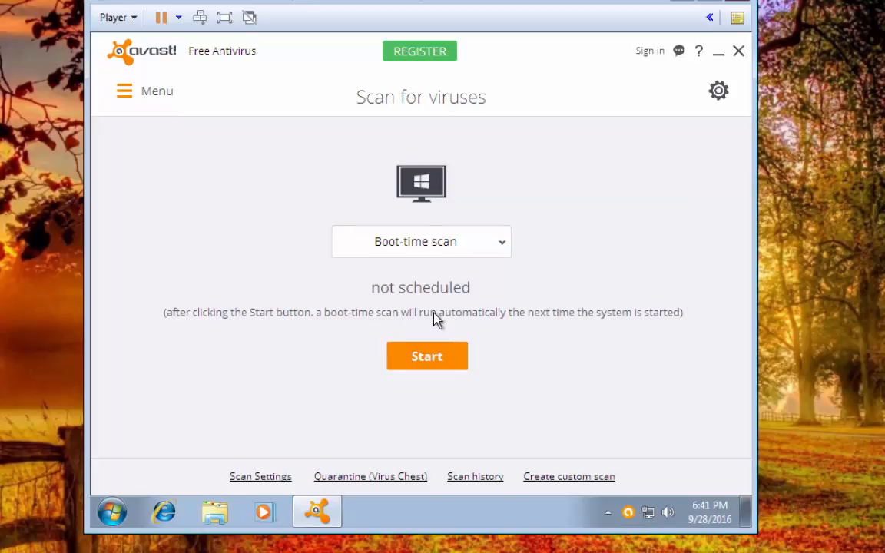
mouse_move(407, 314)
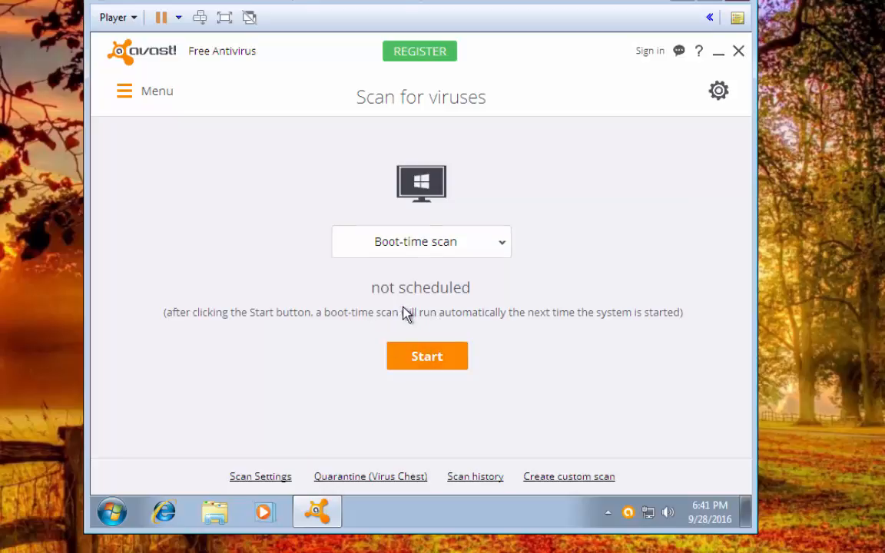
mouse_move(248, 322)
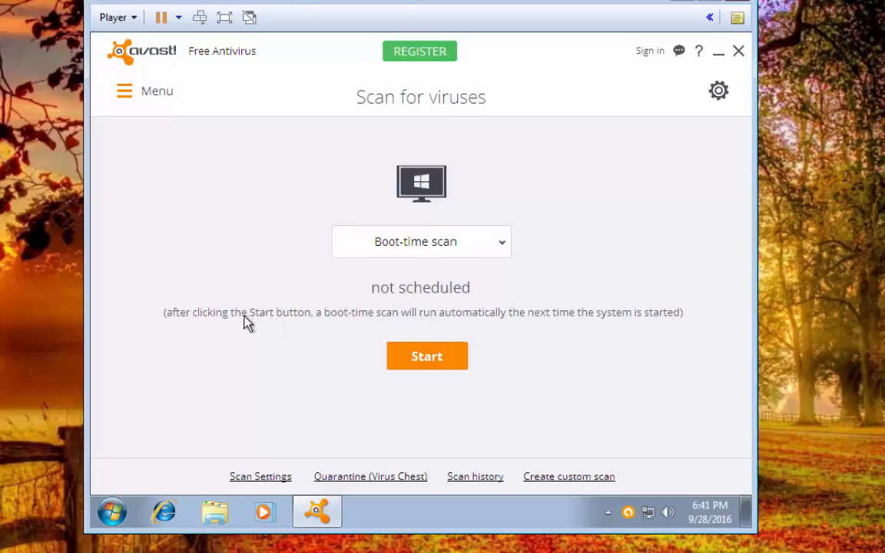
mouse_move(427, 340)
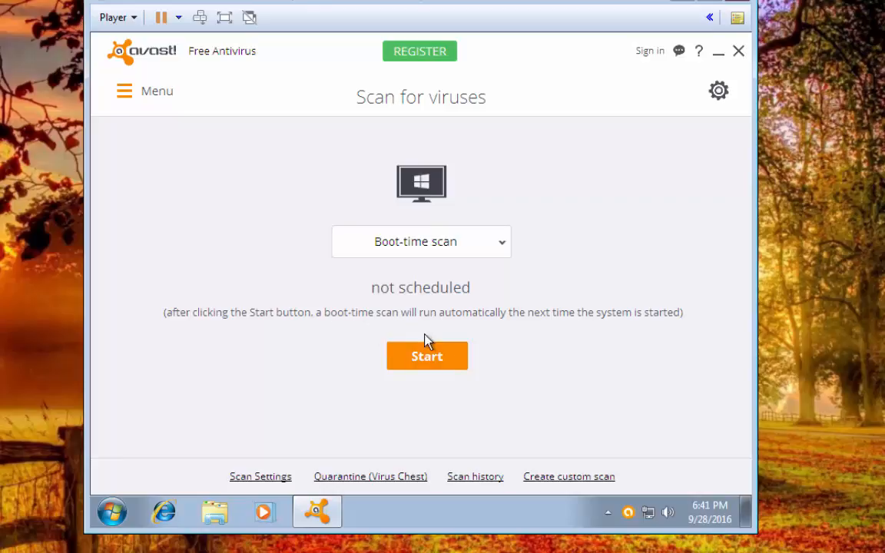
mouse_move(639, 337)
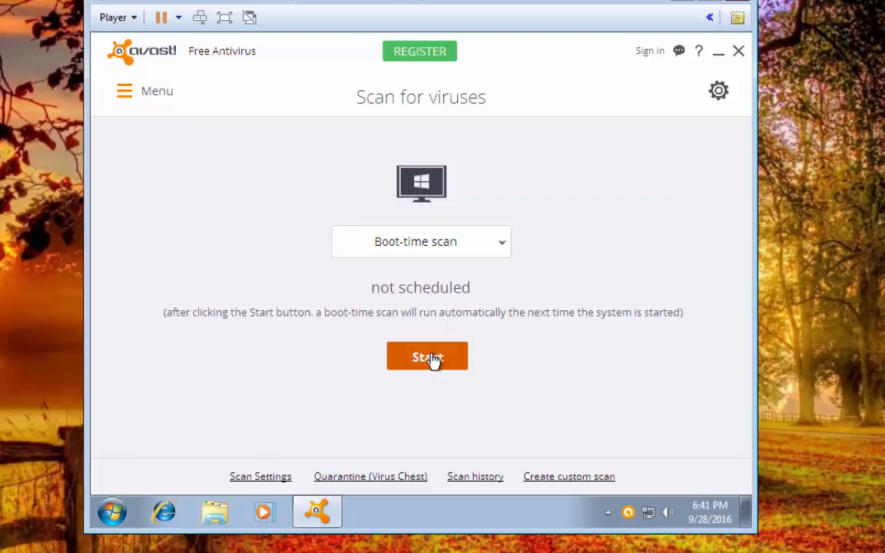
click(426, 357)
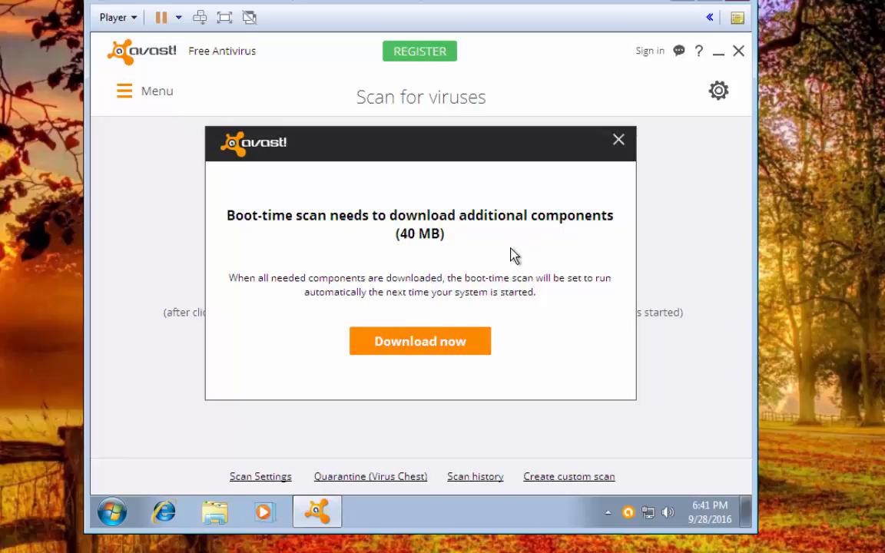
mouse_move(442, 346)
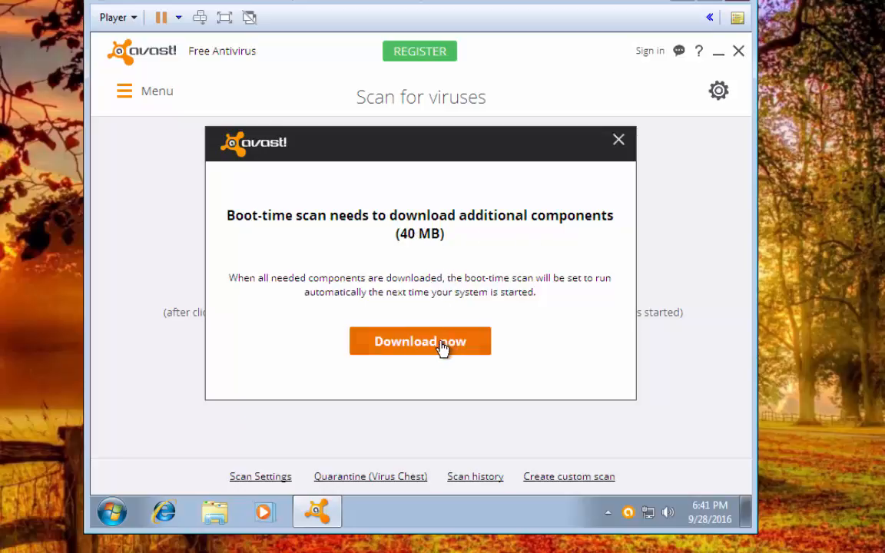
mouse_move(474, 359)
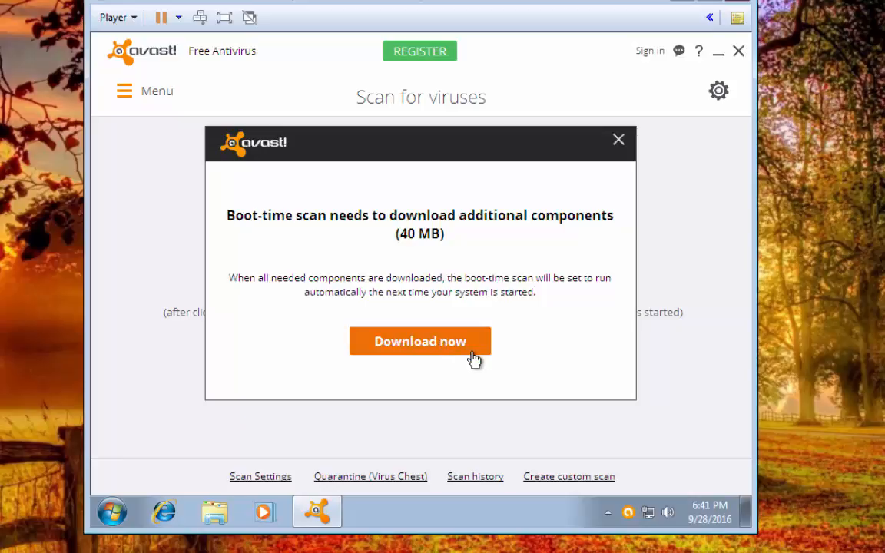
click(420, 341)
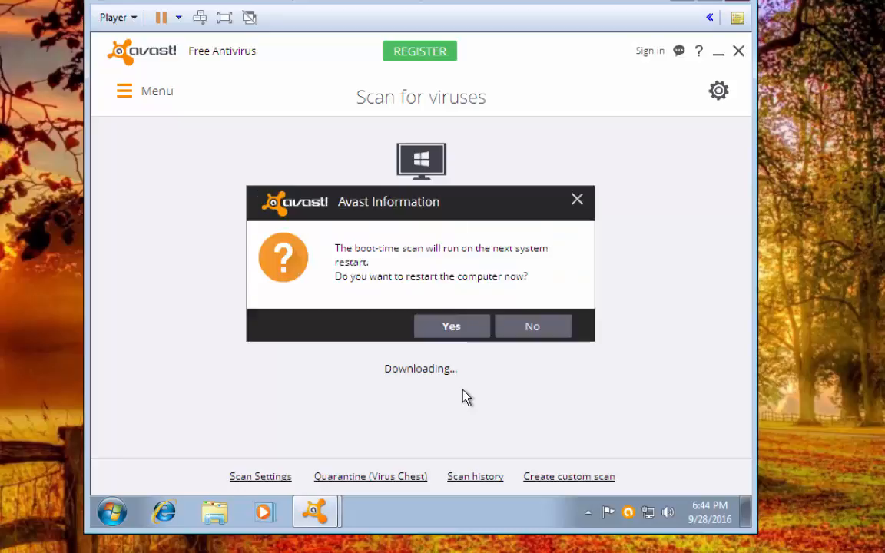
mouse_move(359, 269)
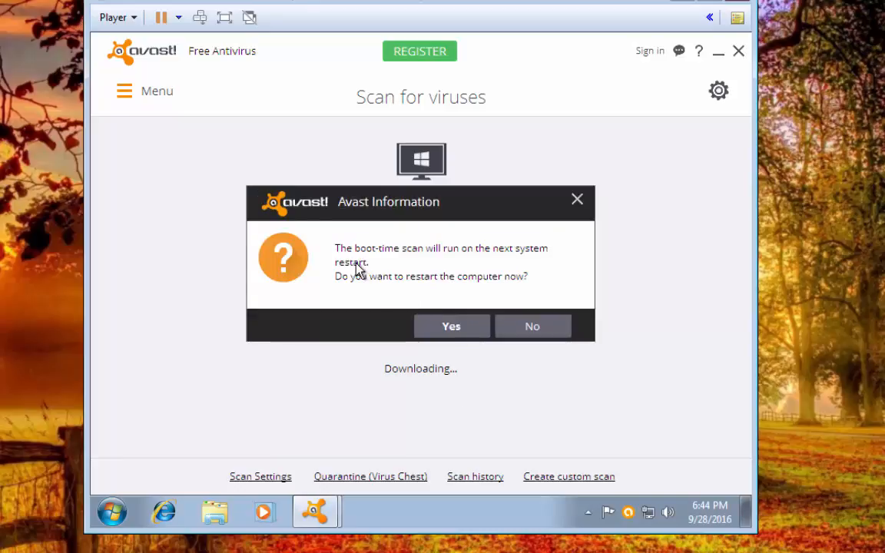
mouse_move(369, 263)
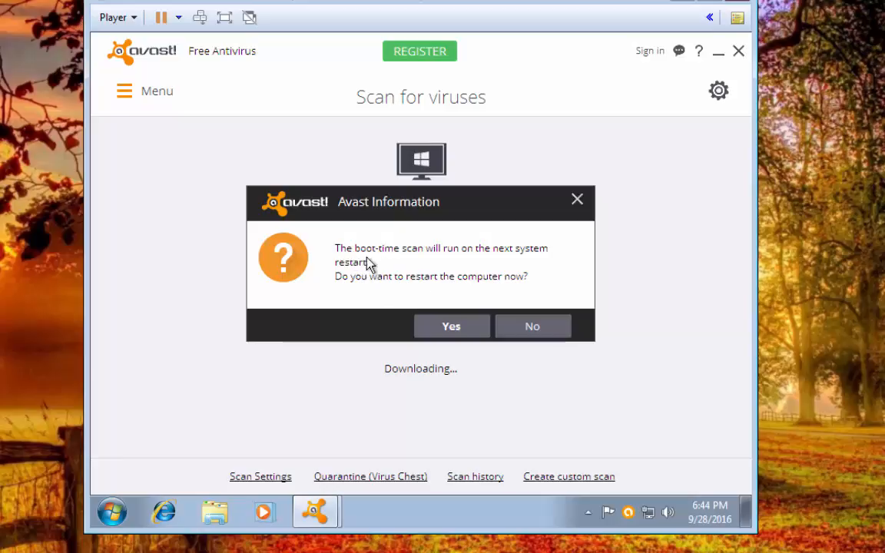
mouse_move(503, 272)
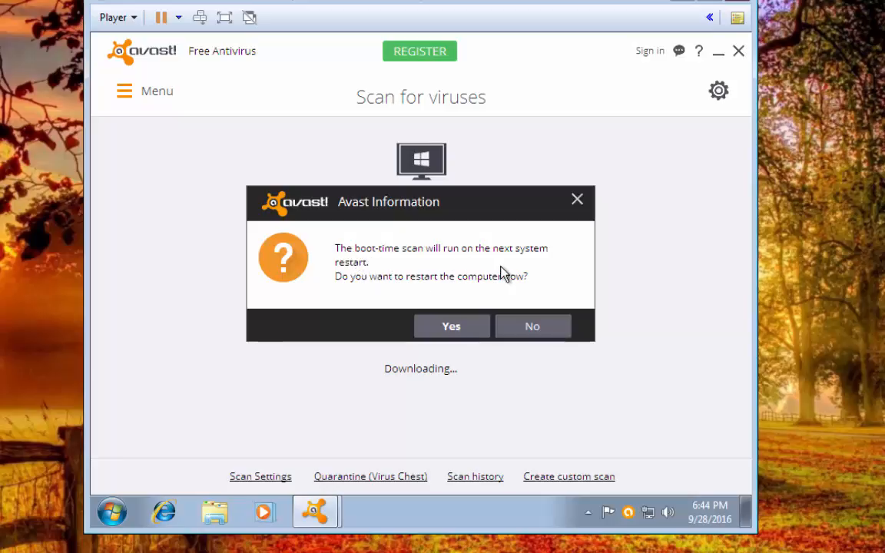
mouse_move(489, 301)
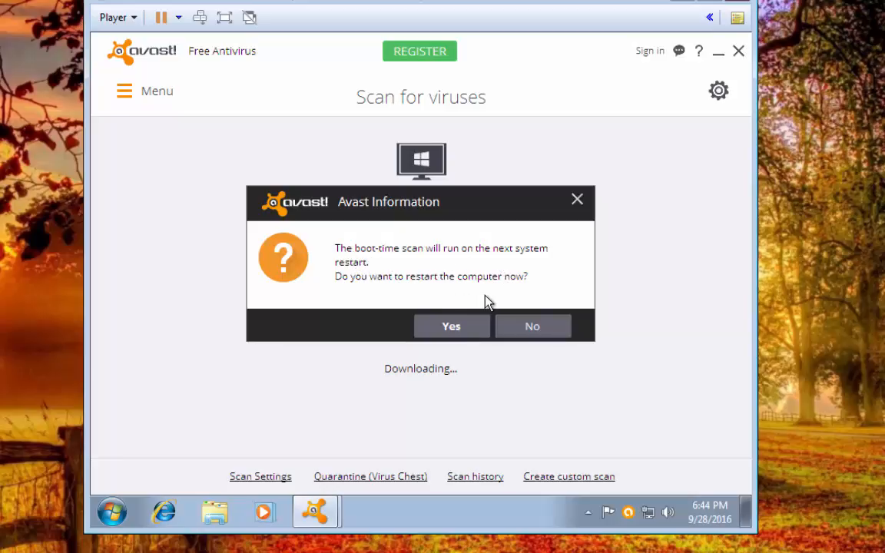
- Accept restarting now and force Windows to restart despite Avast being open
click(532, 326)
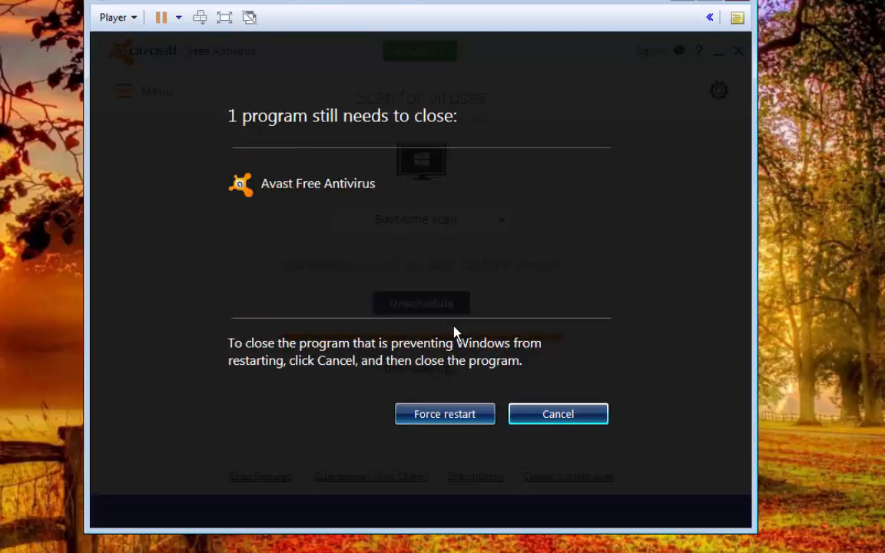
click(444, 413)
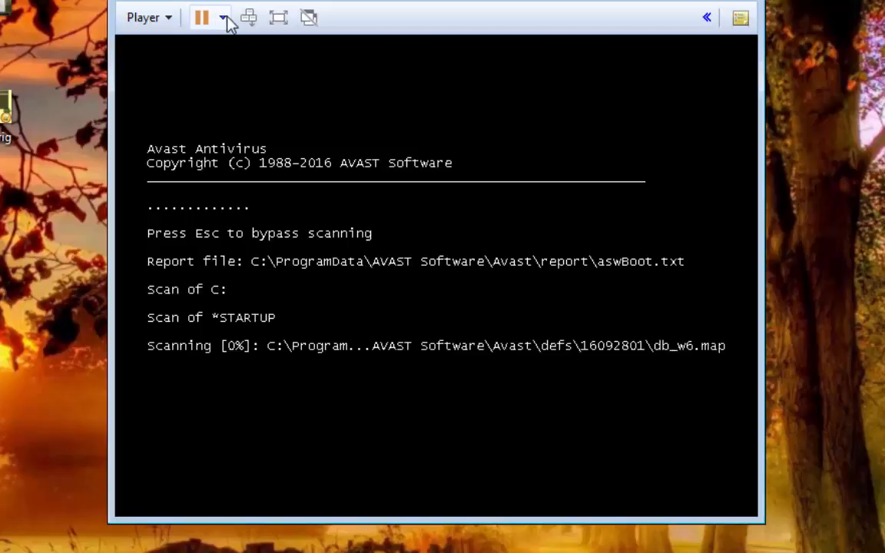
- Restart the guest from the Player power menu and confirm the reset
click(224, 17)
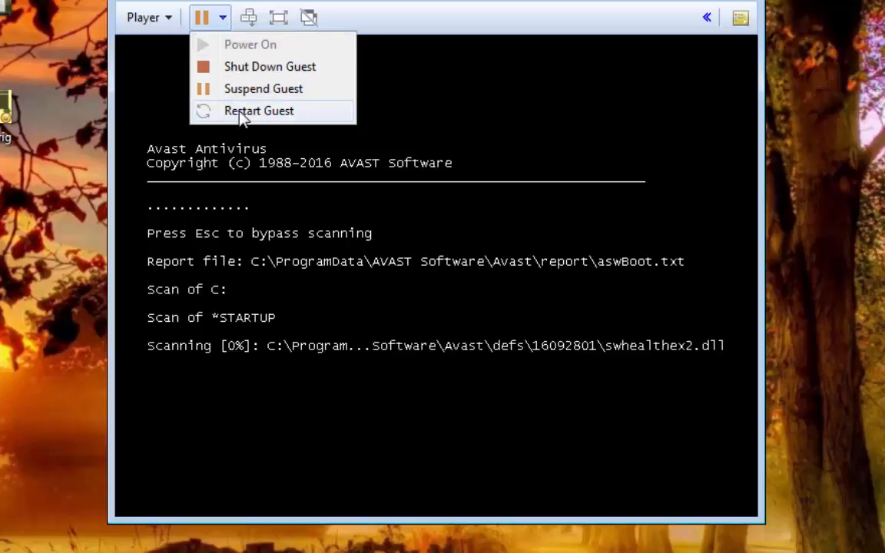
click(259, 110)
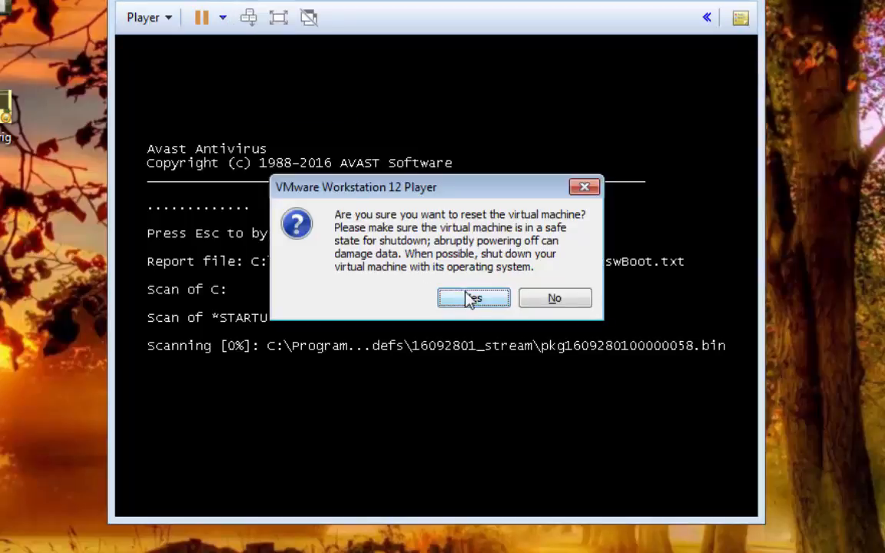
click(473, 298)
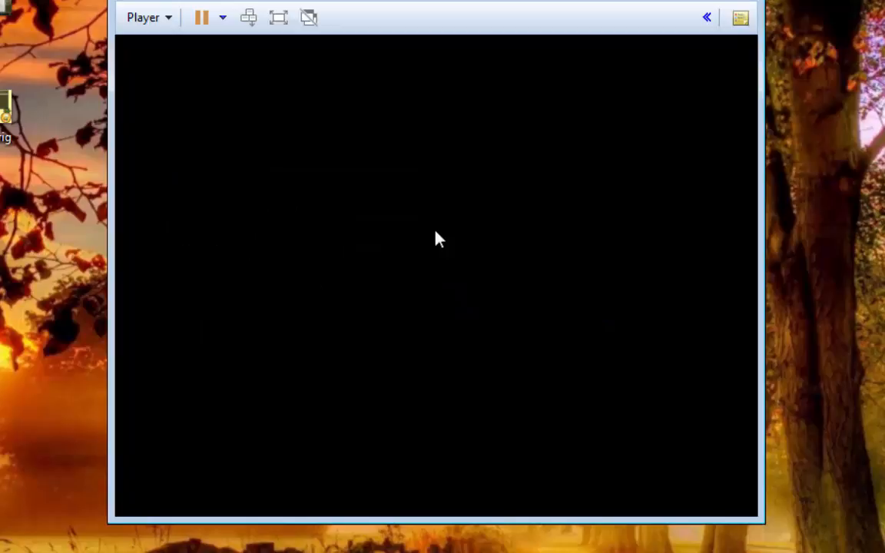